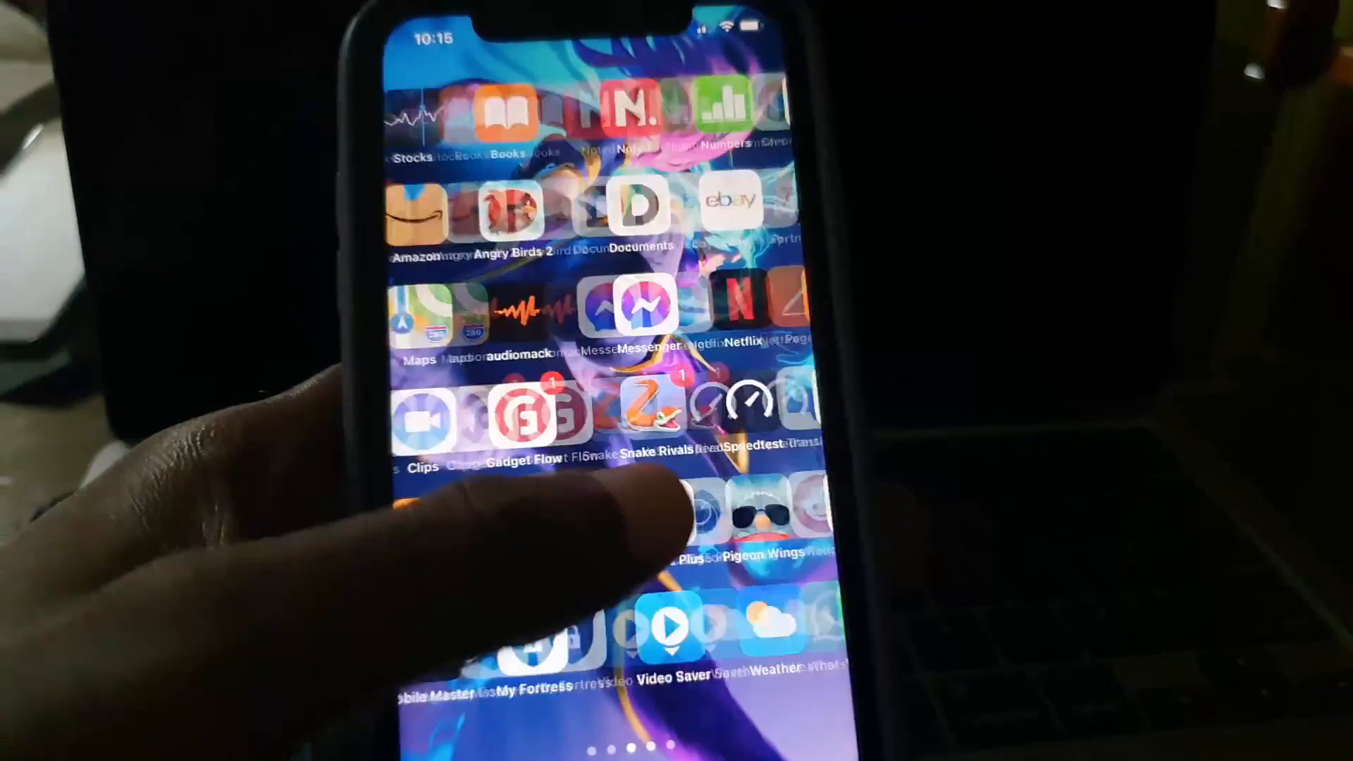
- Swipe back to the first Home Screen page with the Weather and Batteries widgets
scroll(left, 3)
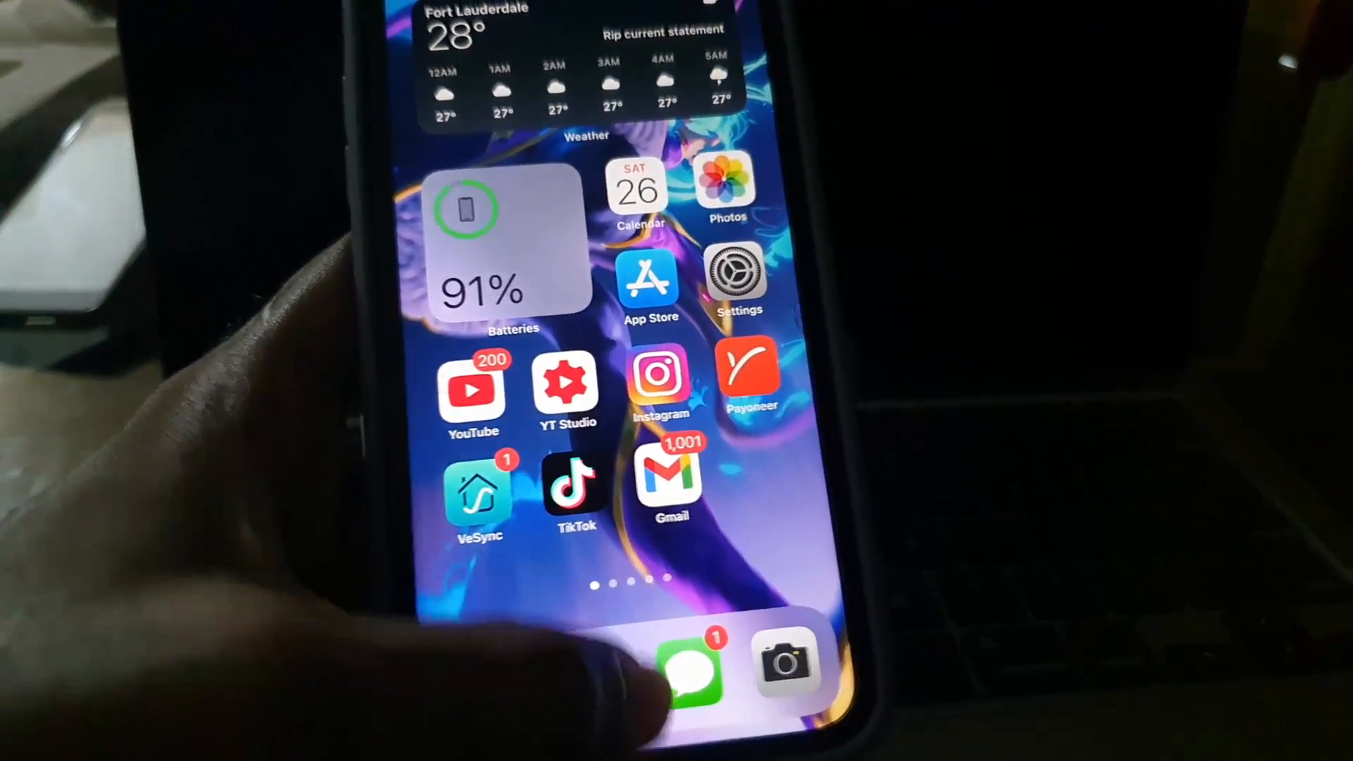
click(690, 662)
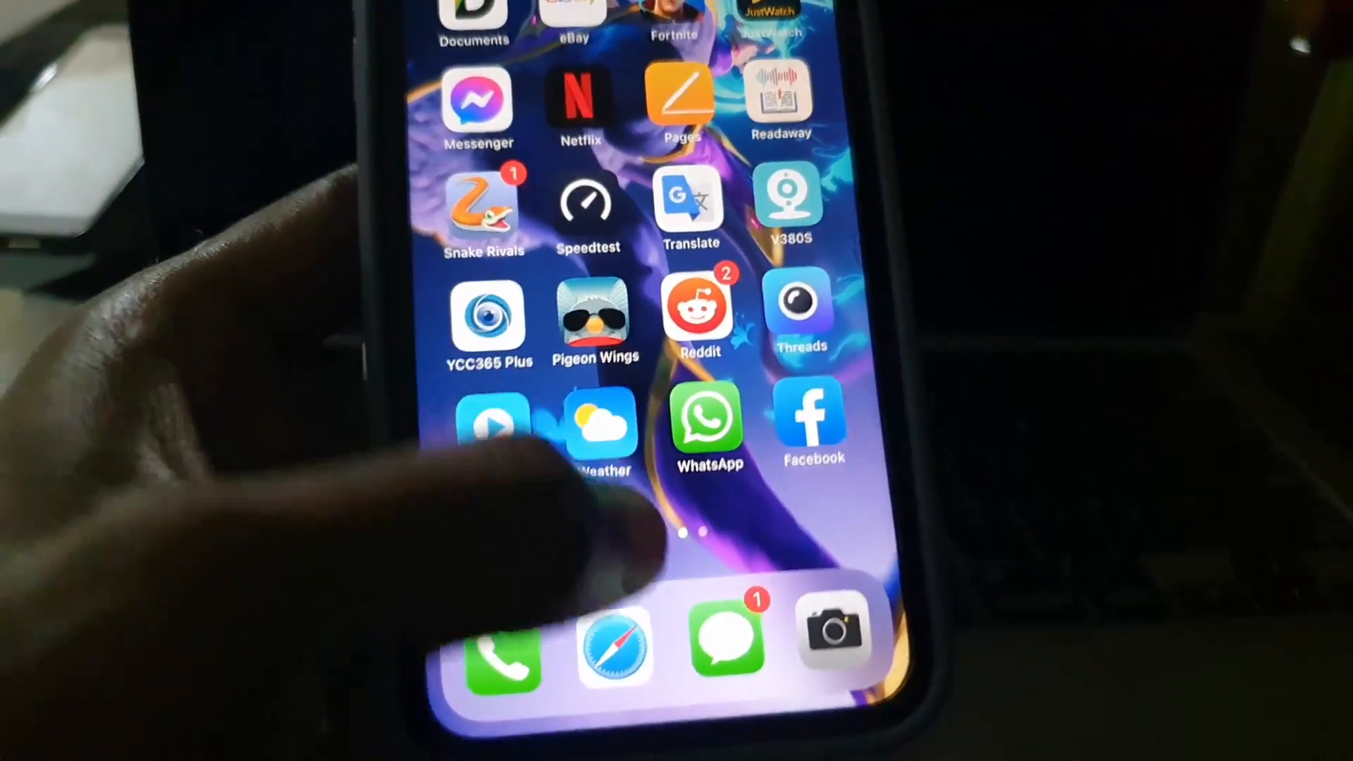
scroll(left, 3)
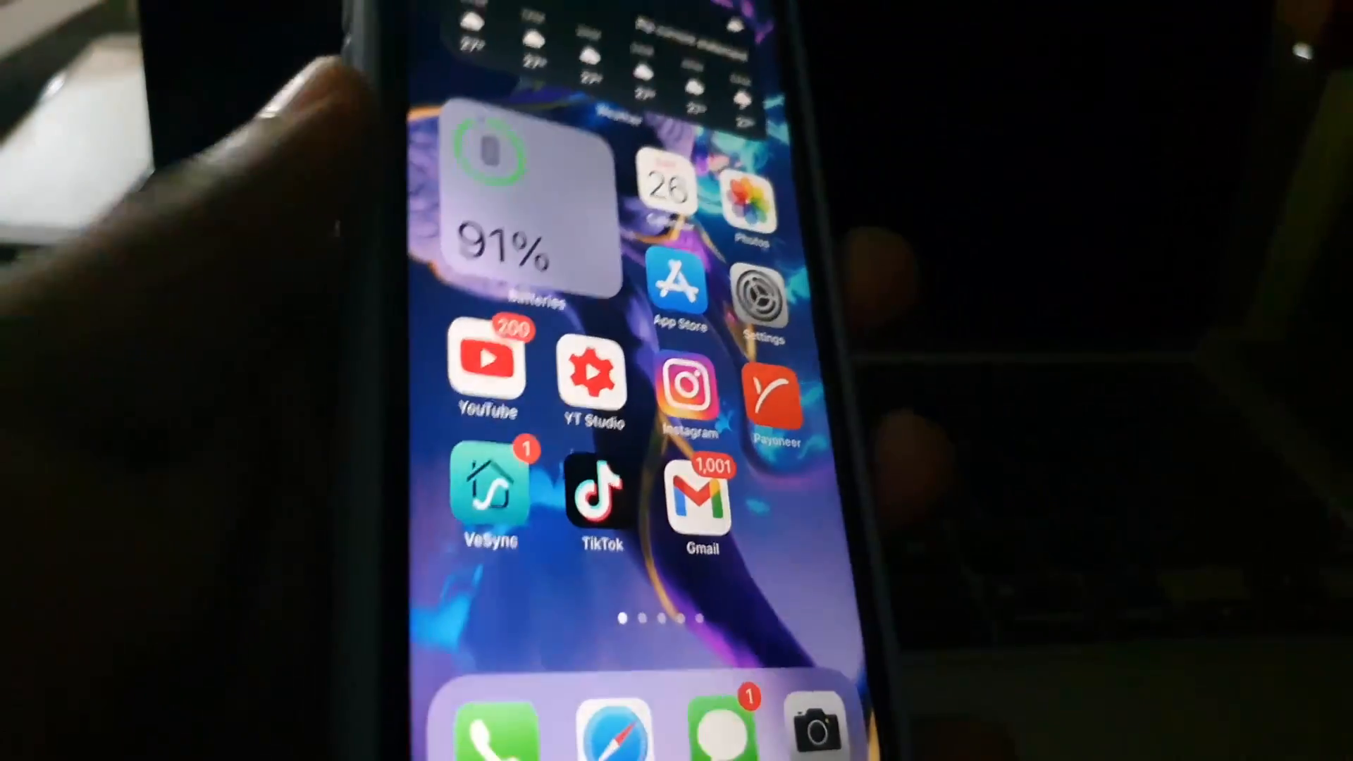